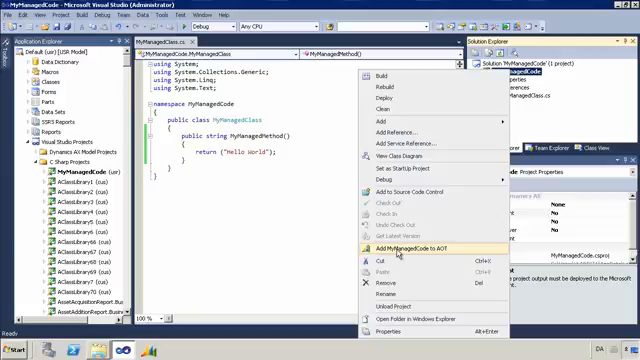
mouse_move(400, 252)
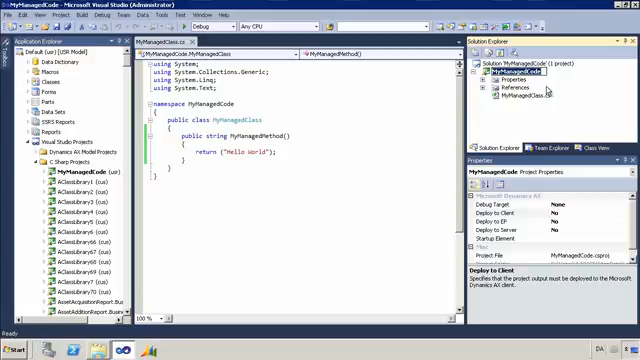
mouse_move(516, 220)
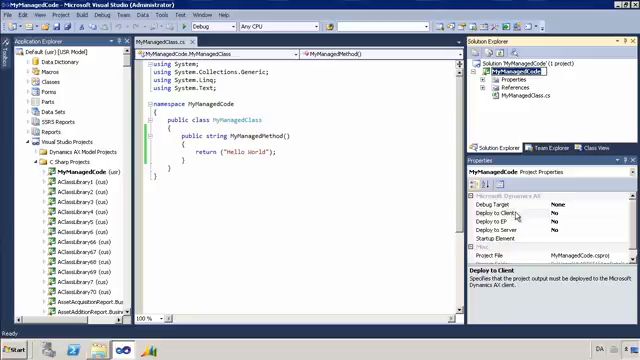
mouse_move(516, 212)
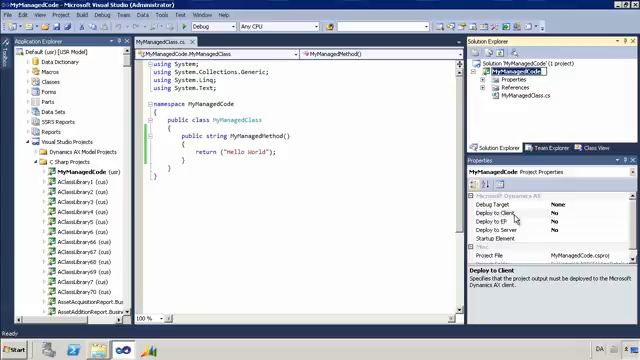
mouse_move(532, 228)
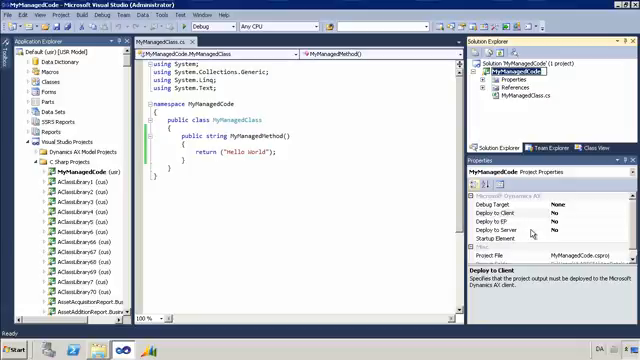
mouse_move(536, 232)
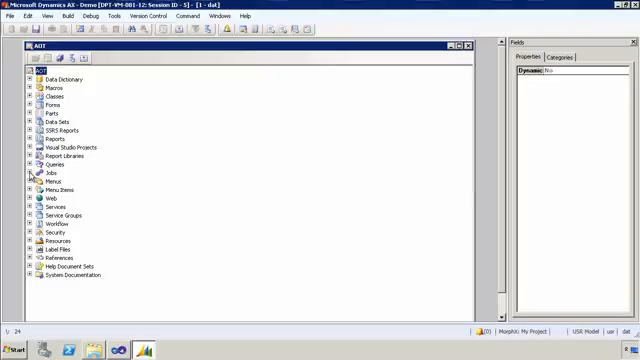
Step: Create a new job named CallManagedCode under the AOT Jobs node
click(28, 172)
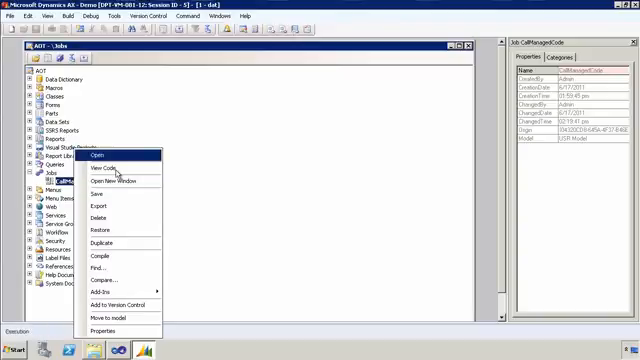
Step: Write job code creating MyManagedClass and calling MyManagedMethod, run it and dismiss the Infolog
click(106, 168)
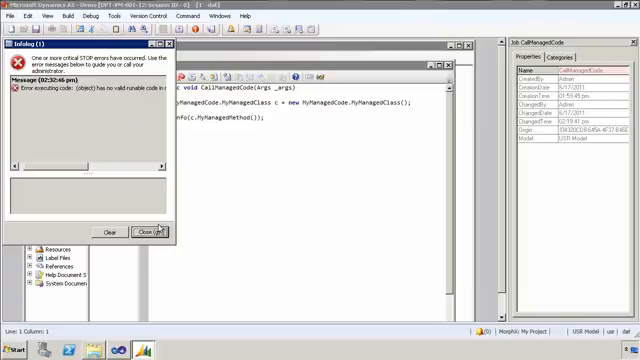
click(148, 232)
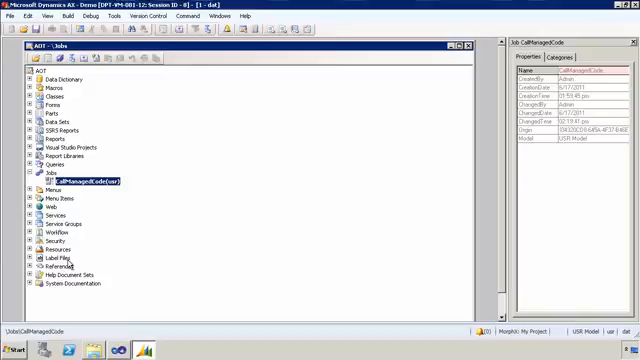
mouse_move(314, 78)
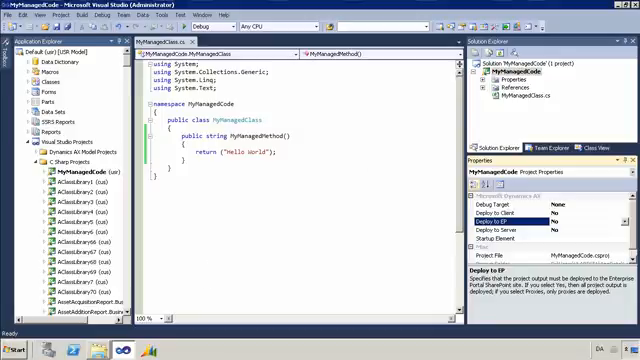
mouse_move(140, 206)
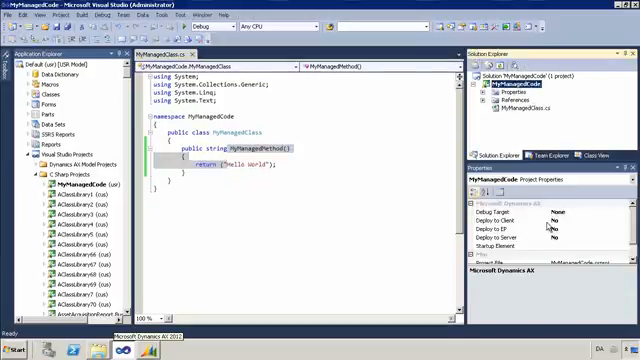
Step: Set the MyManagedCode project's Deploy to Client to Yes and run it to deploy
click(504, 214)
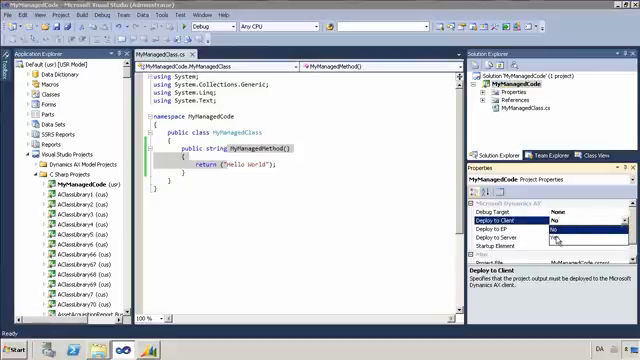
click(548, 226)
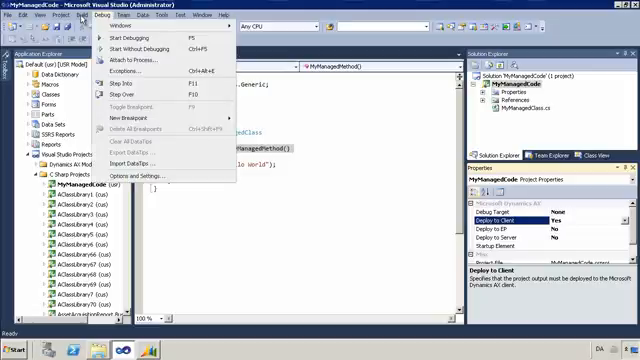
click(76, 20)
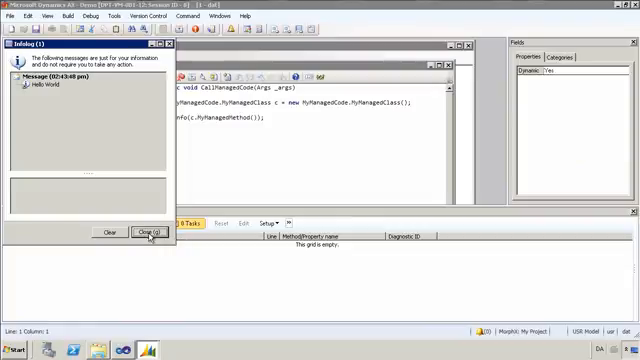
Step: Dismiss the Infolog showing the job's Hello world message
click(140, 232)
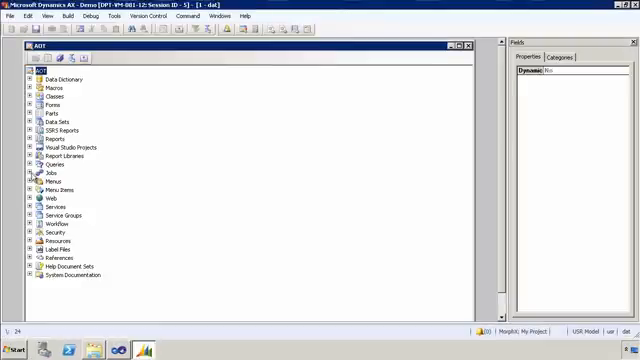
Step: Bring up the context menu on an AOT node with the job editor closed
right_click(44, 172)
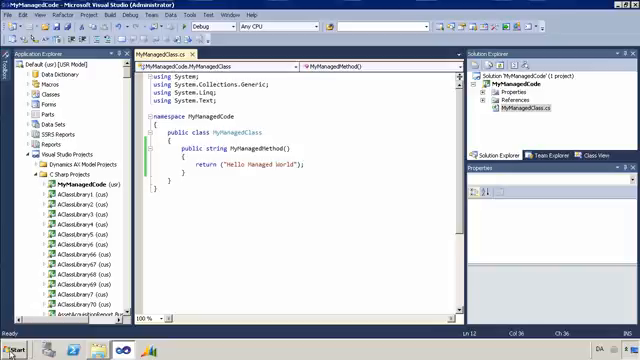
Step: Review the Application Object Server debug and hot-swap settings and accept them with OK
click(16, 352)
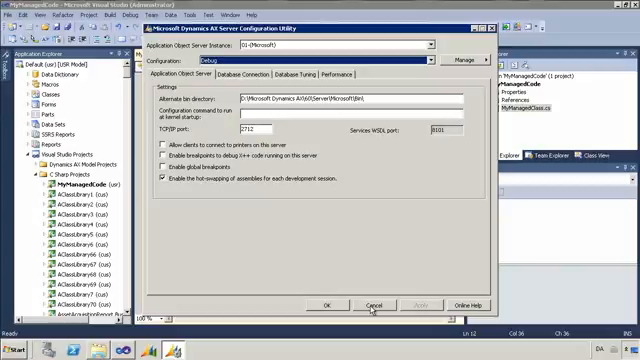
click(372, 304)
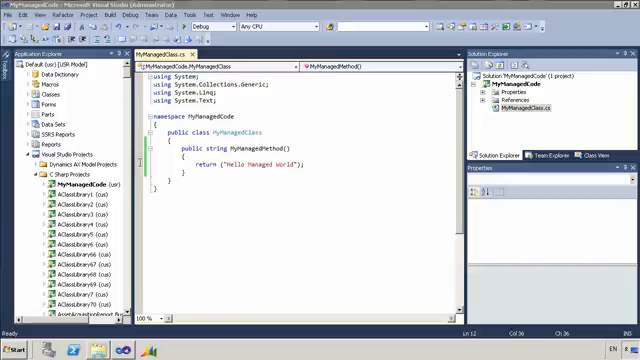
mouse_move(422, 280)
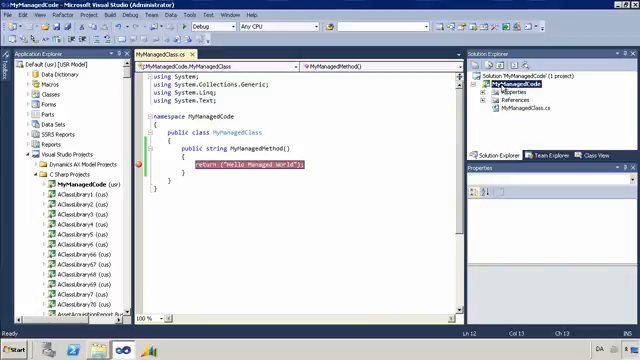
Step: Set the MyManagedCode project's Debug Target to Client with CallManagedCode as startup element
click(490, 86)
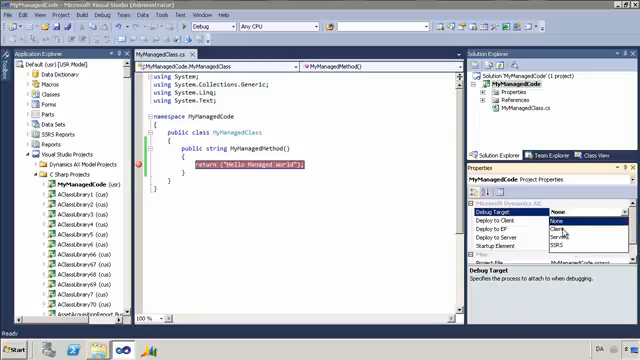
click(556, 210)
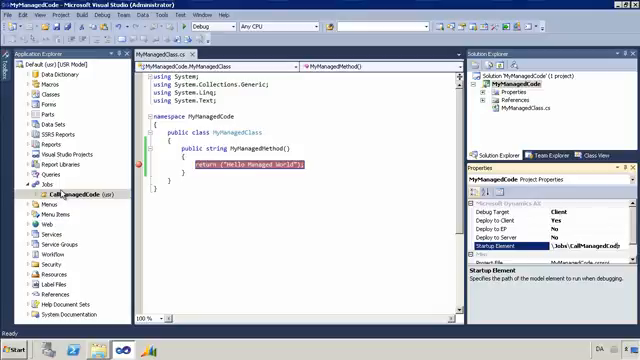
mouse_move(436, 124)
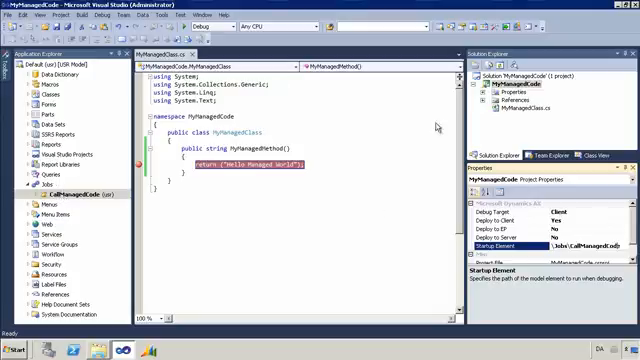